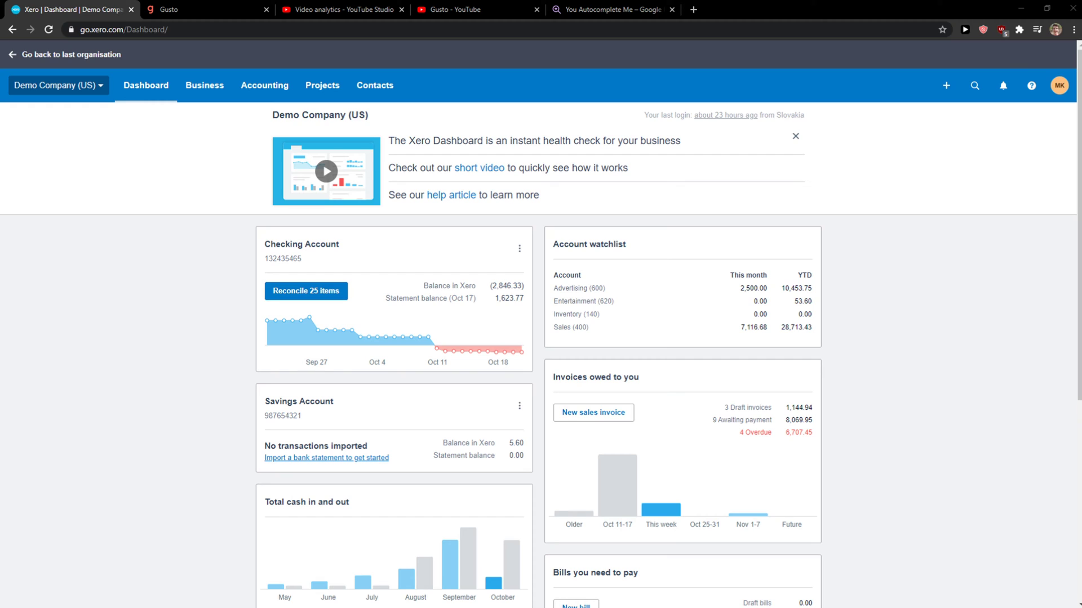
mouse_move(322, 85)
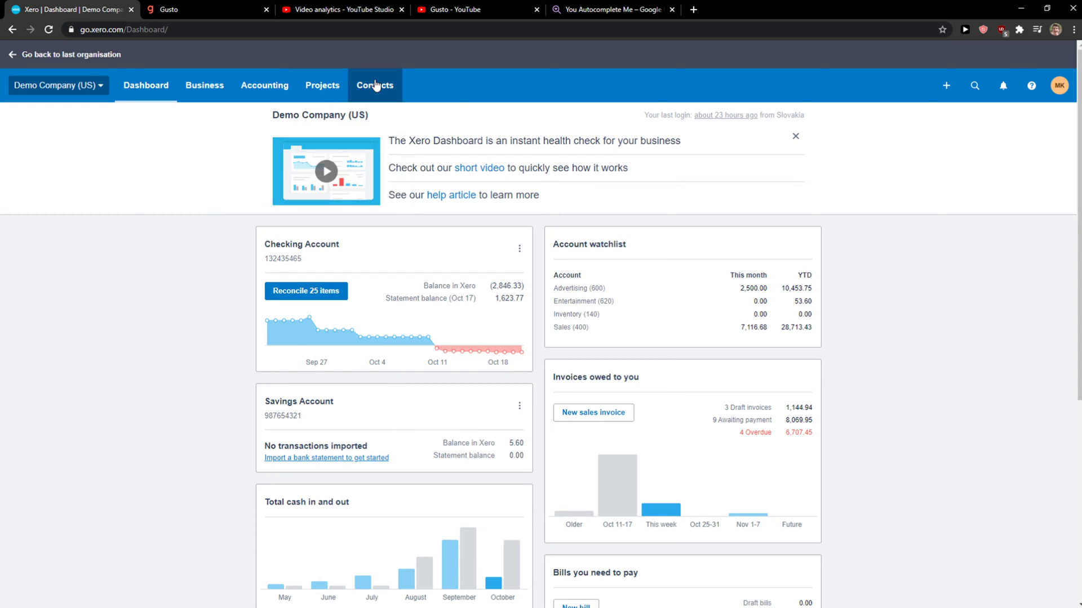
- Show the Suppliers contact list and request a new contact form
left_click(375, 85)
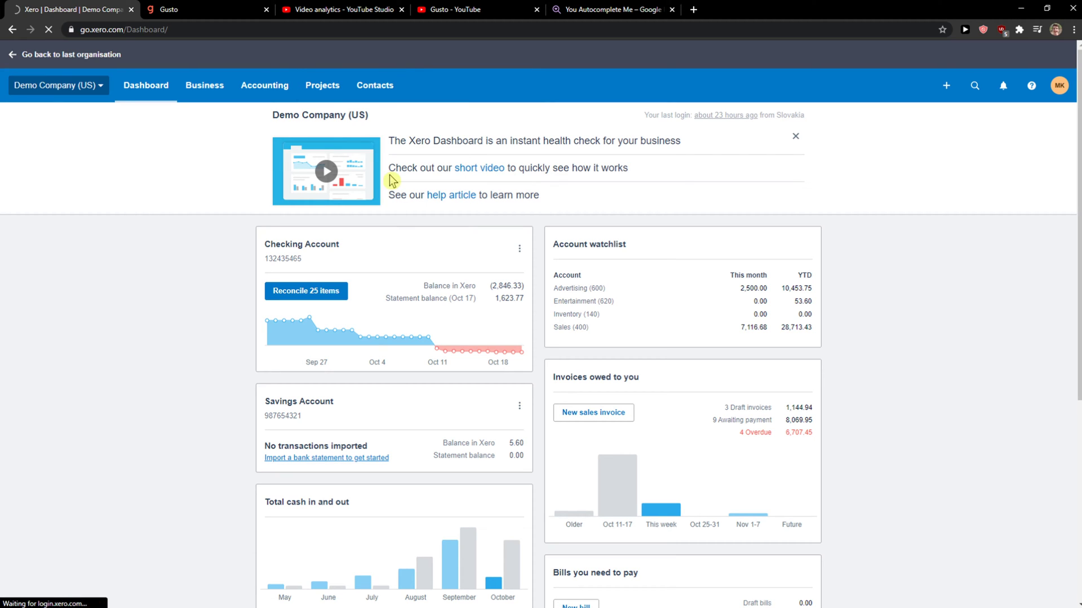
left_click(374, 85)
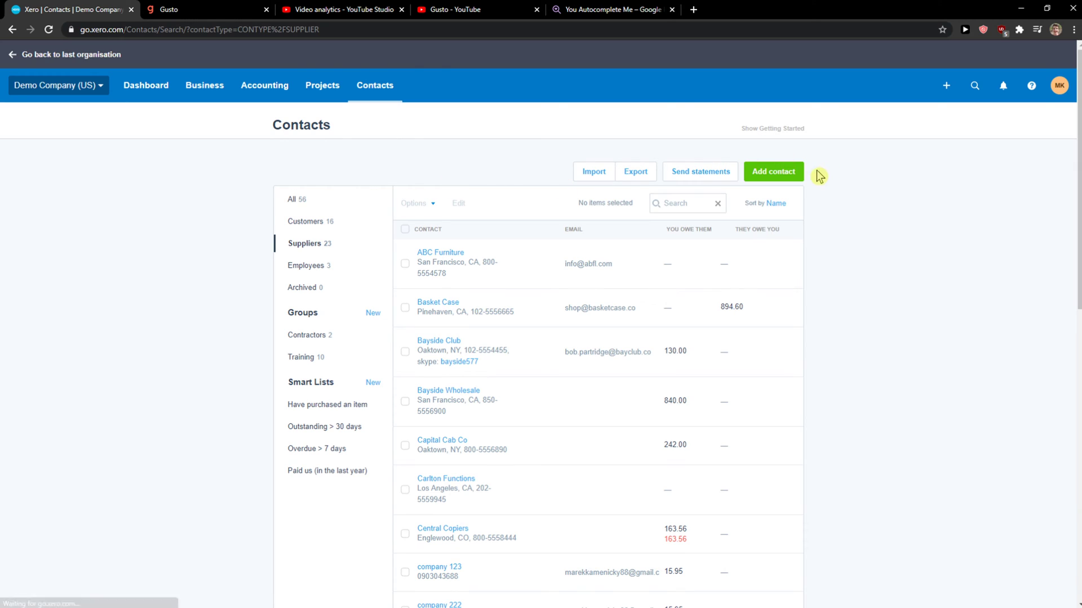
left_click(773, 172)
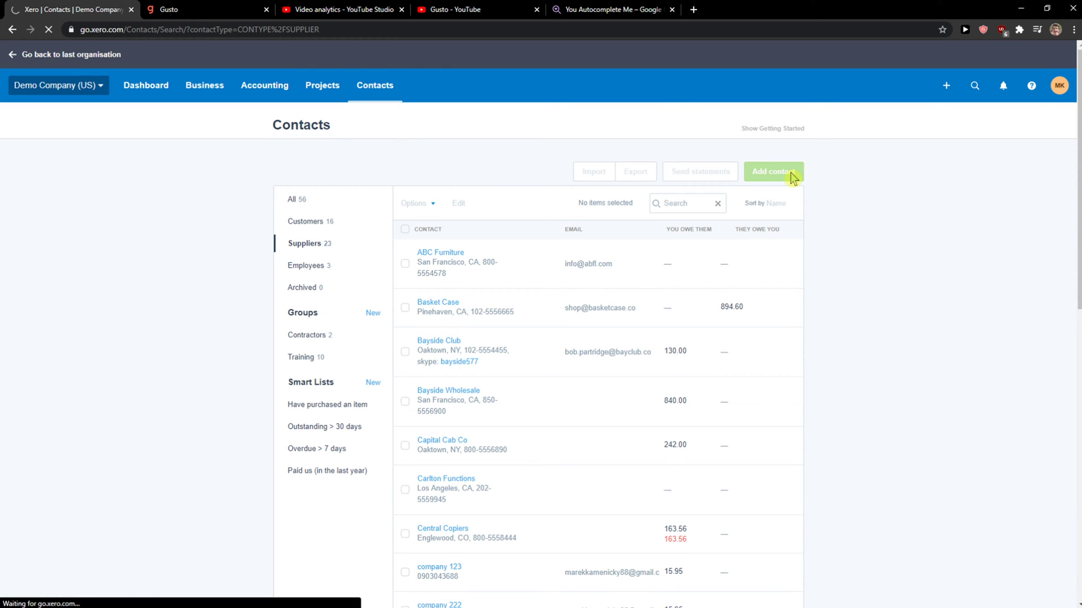
- Enter 'Company 999' as the new contact's name
left_click(772, 171)
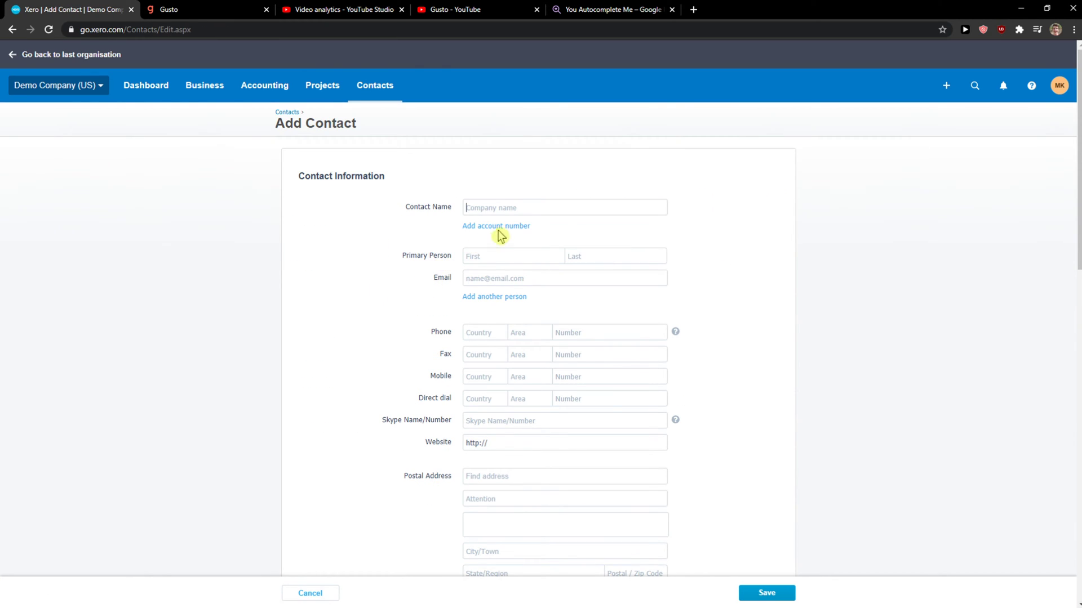
left_click(564, 207)
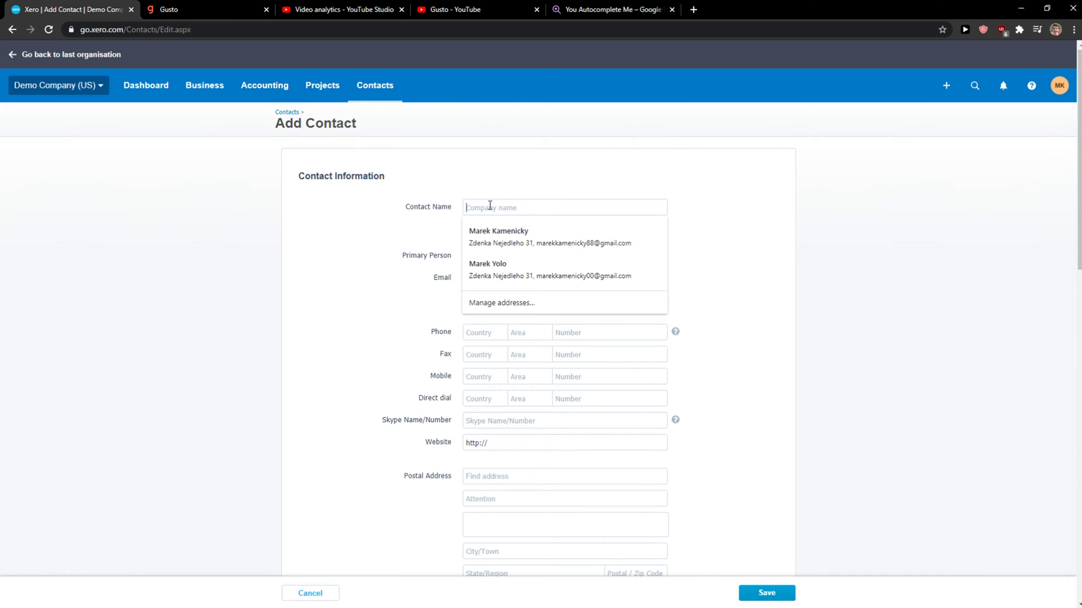
type("Company 999")
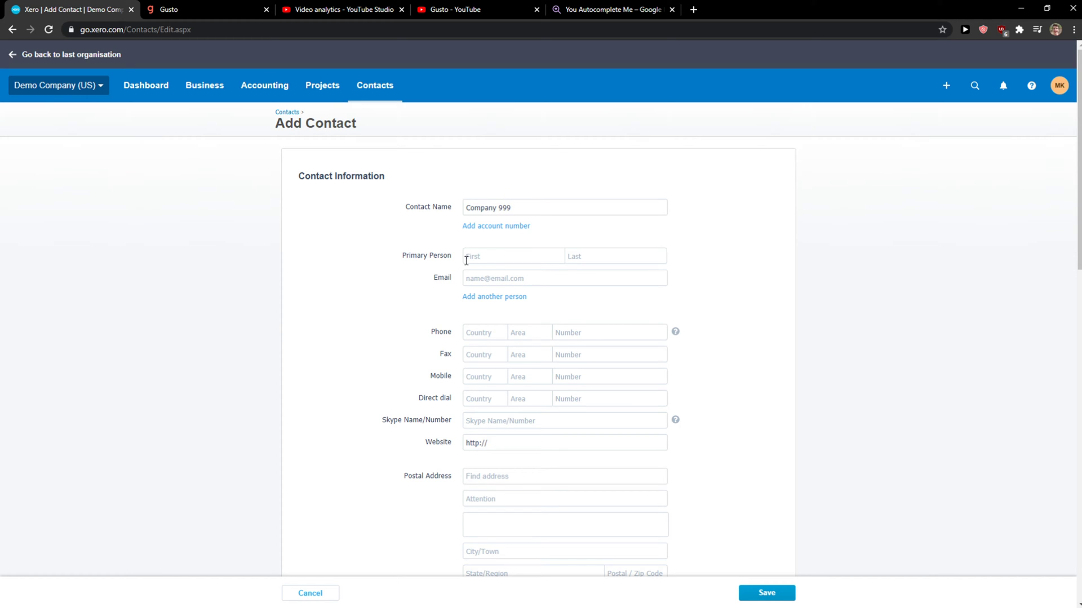
scroll("down", 3)
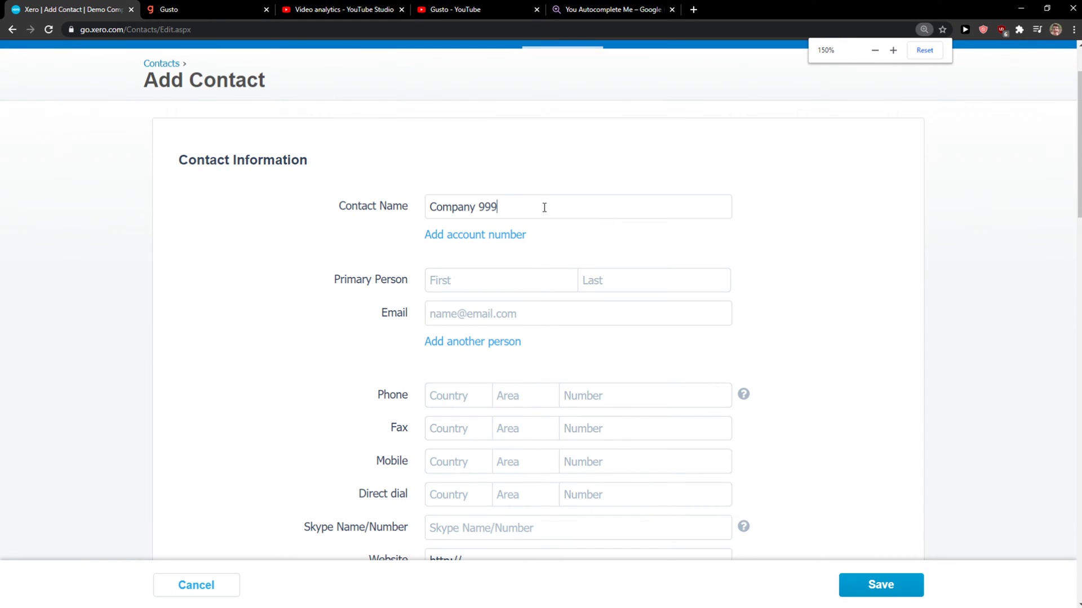
scroll("down", 3)
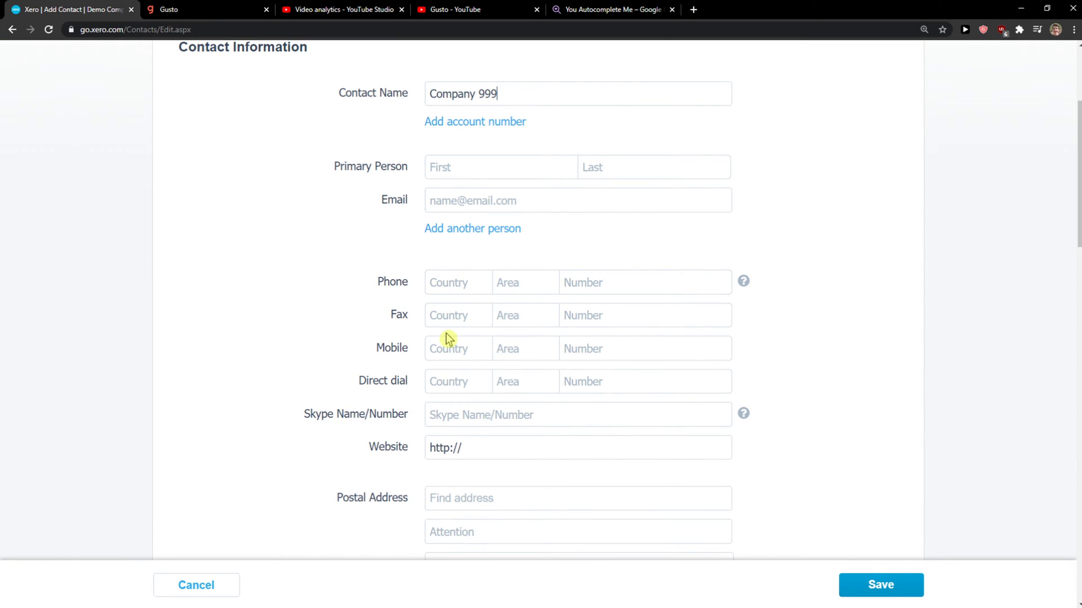
scroll("down", 3)
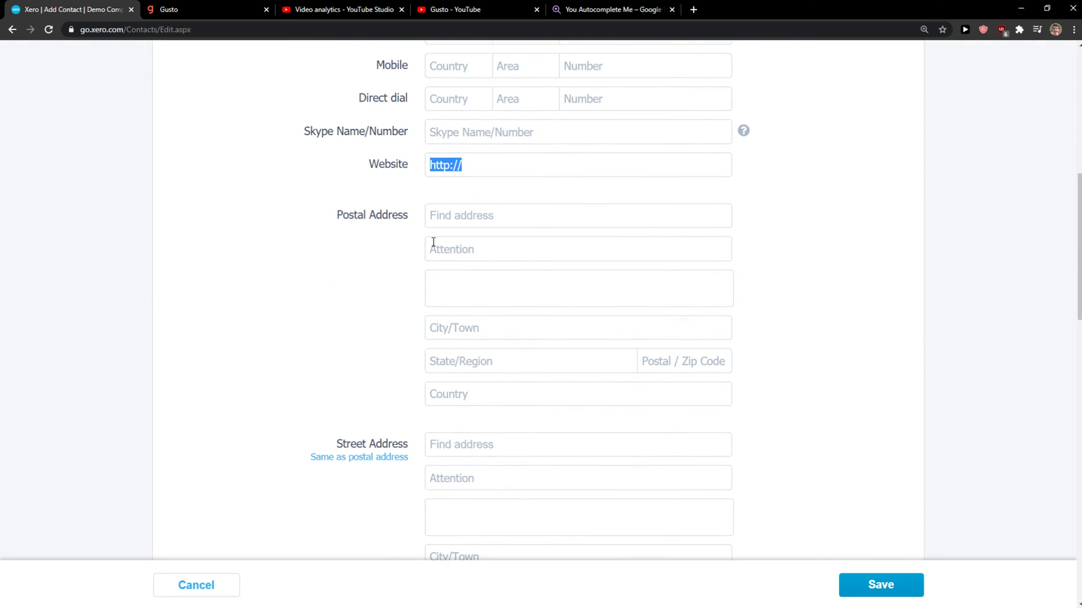
scroll("down", 3)
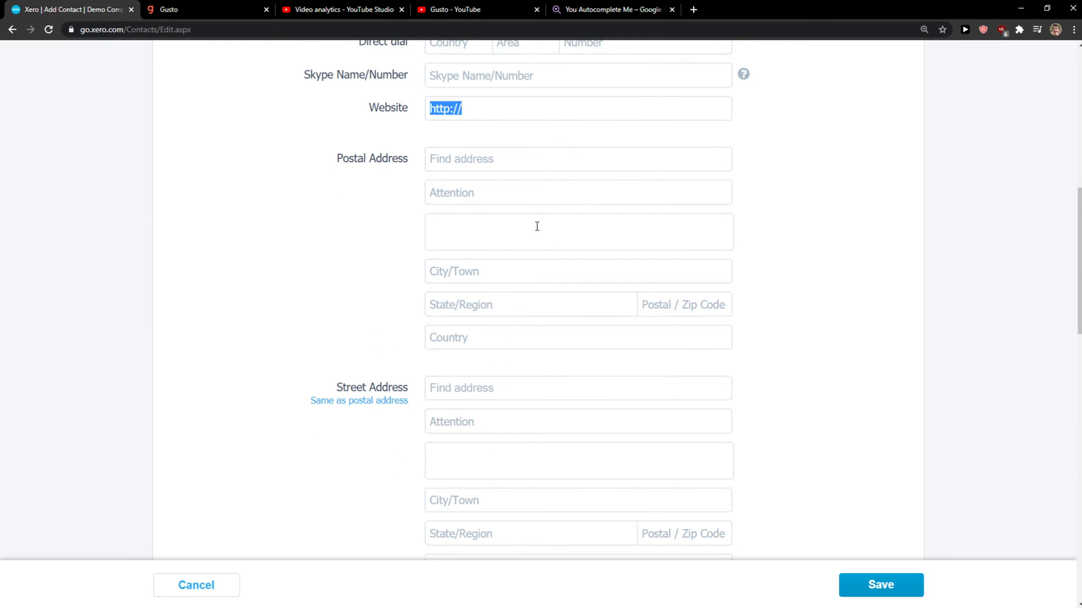
mouse_move(520, 170)
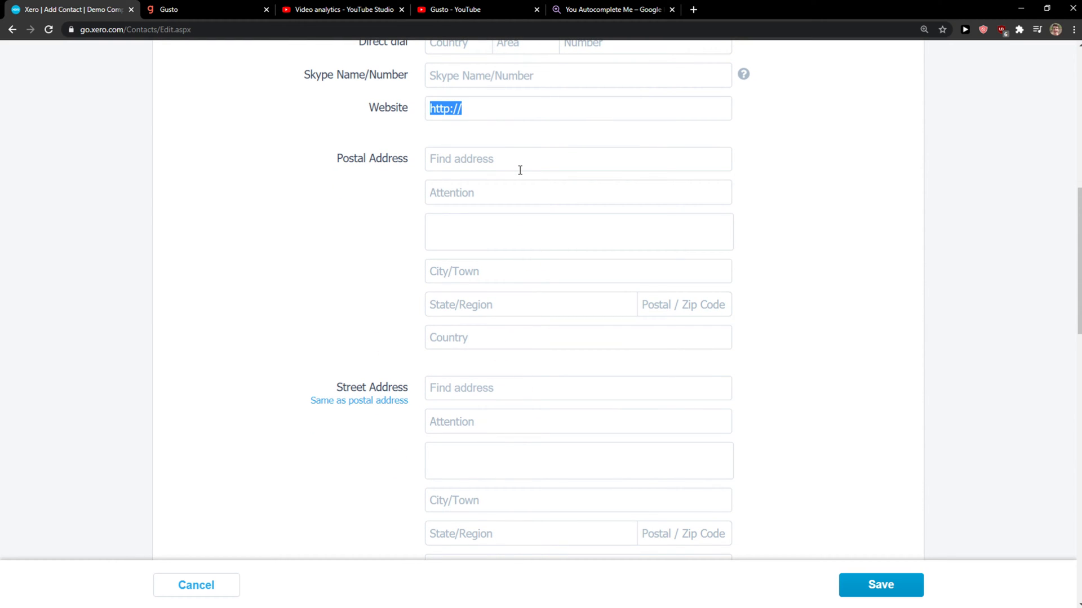
scroll("down", 3)
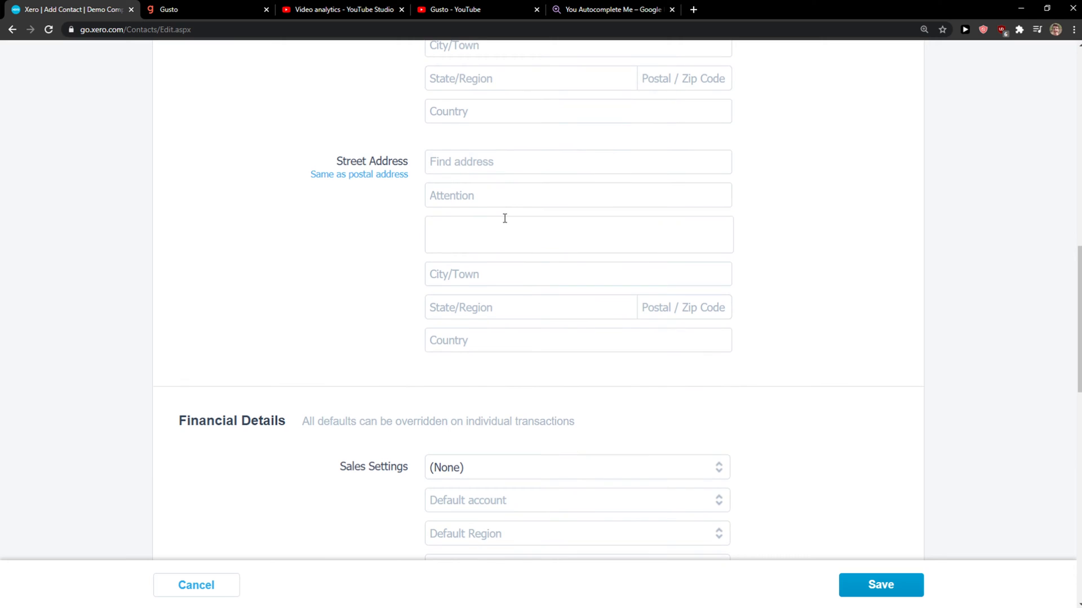
scroll("down", 3)
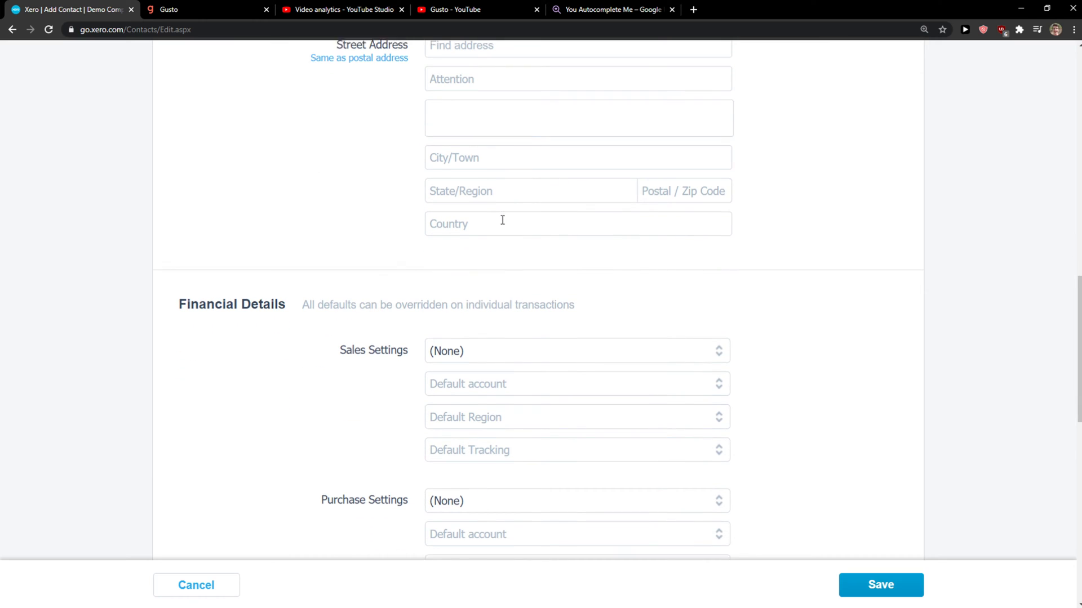
scroll("down", 3)
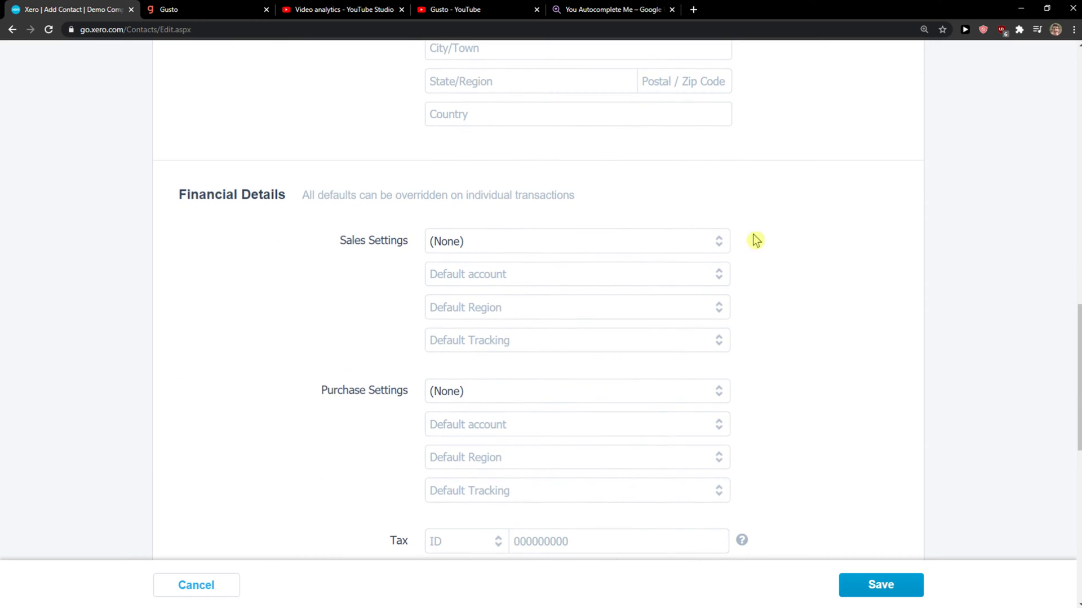
left_click(578, 241)
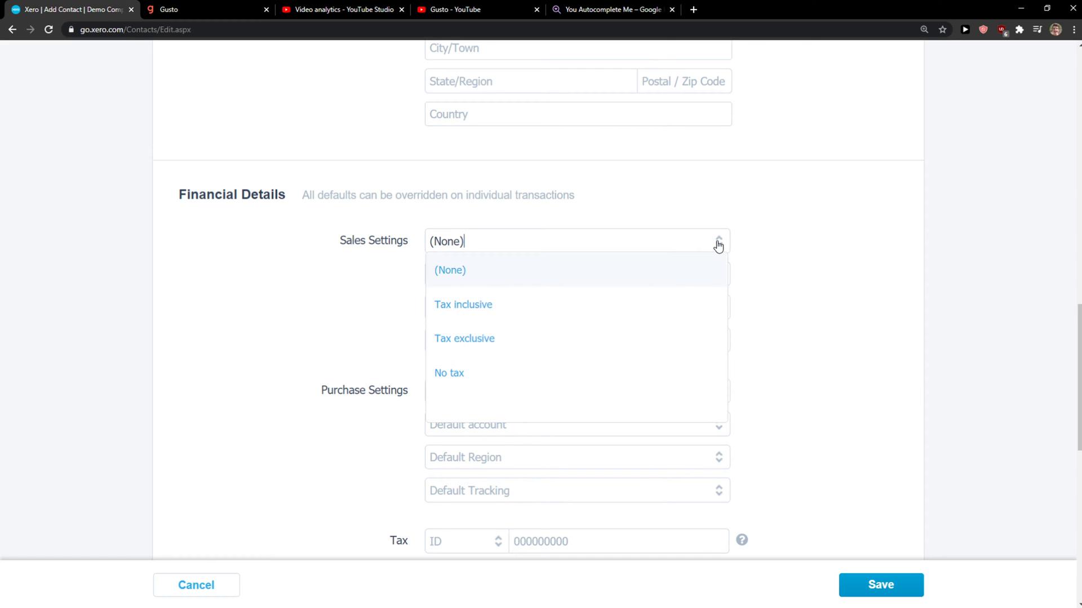
left_click(463, 304)
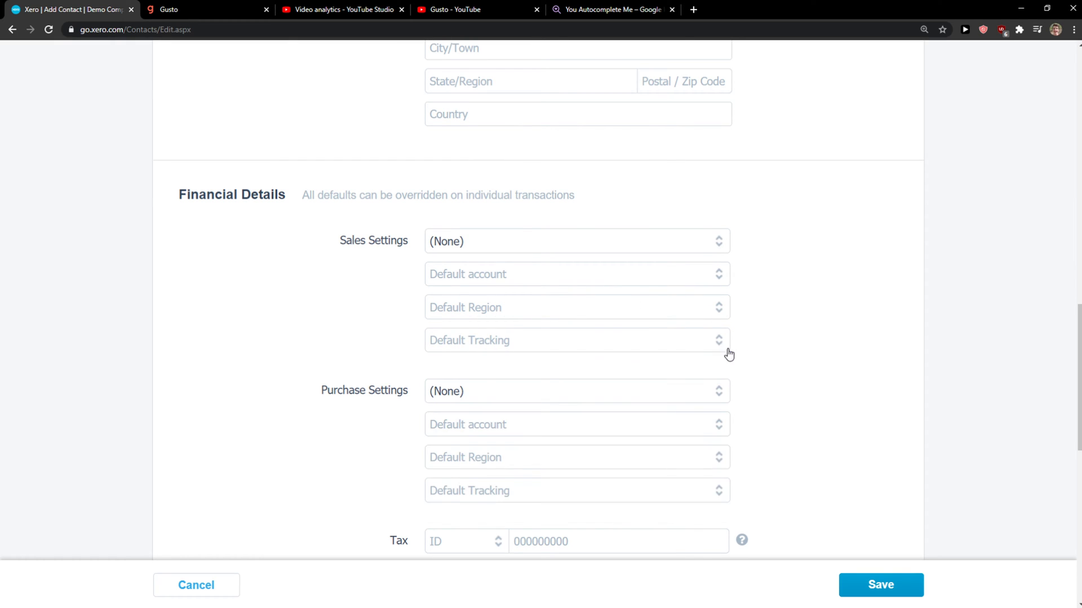
scroll("down", 3)
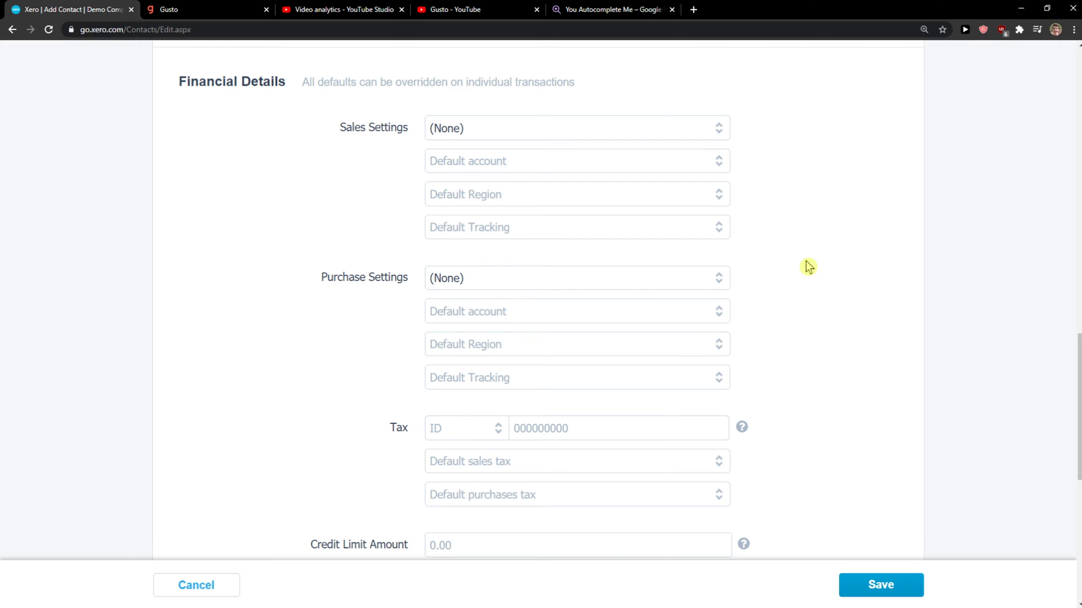
left_click(577, 278)
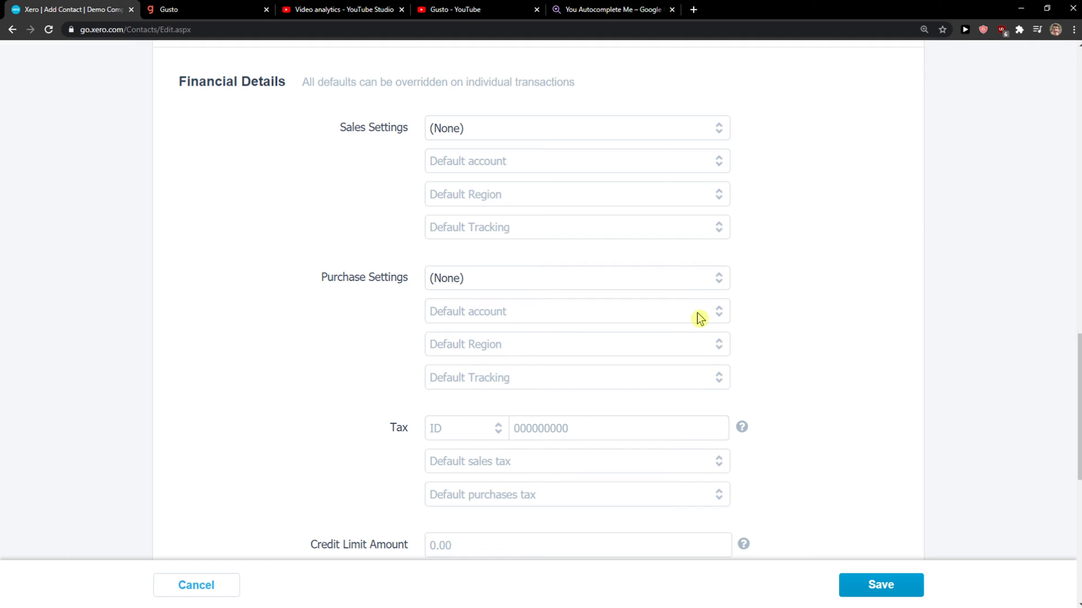
left_click(576, 311)
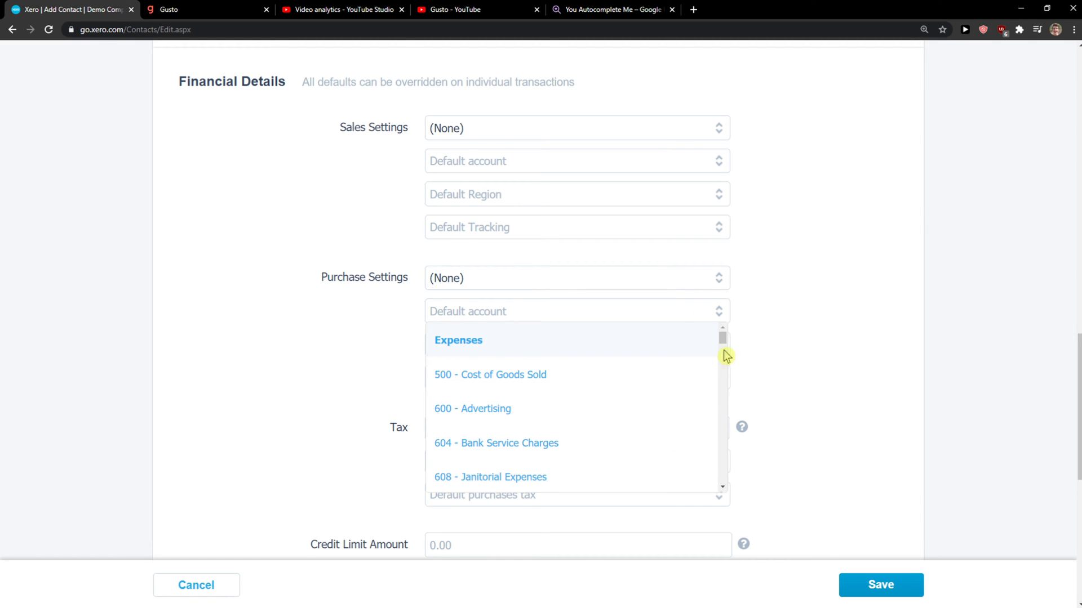
- Review the contact form's tax ID and currency fields, leaving currency at default
scroll("down", 3)
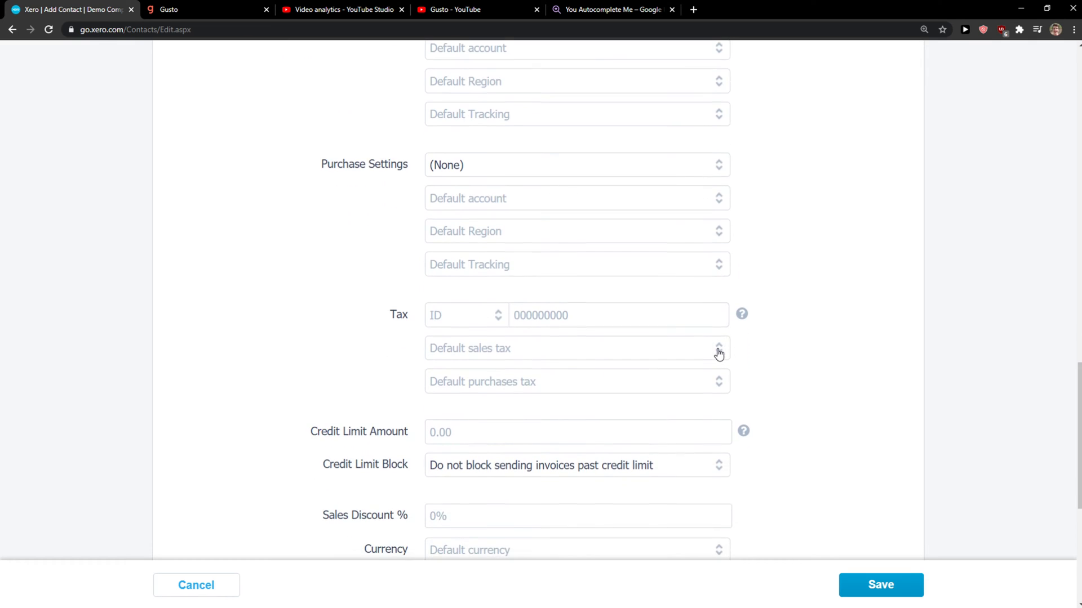
scroll("down", 3)
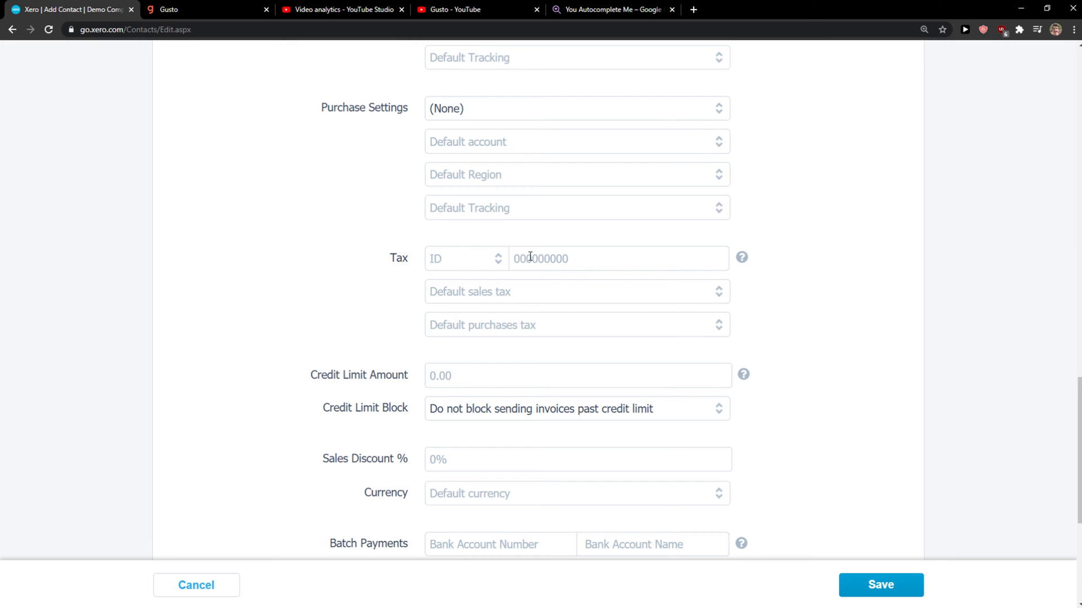
left_click(464, 258)
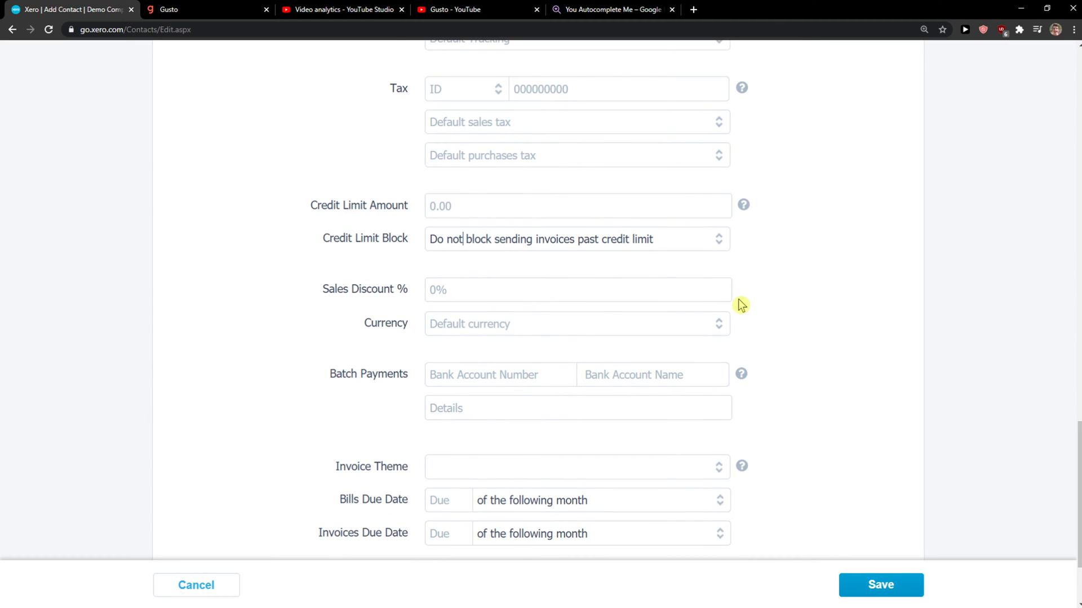
scroll("down", 3)
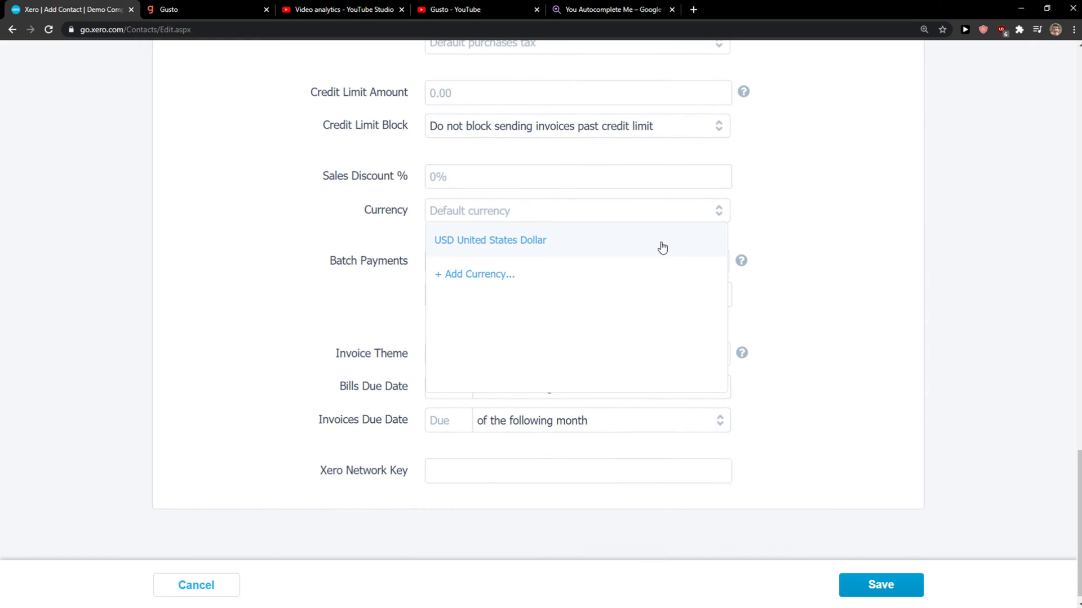
left_click(673, 280)
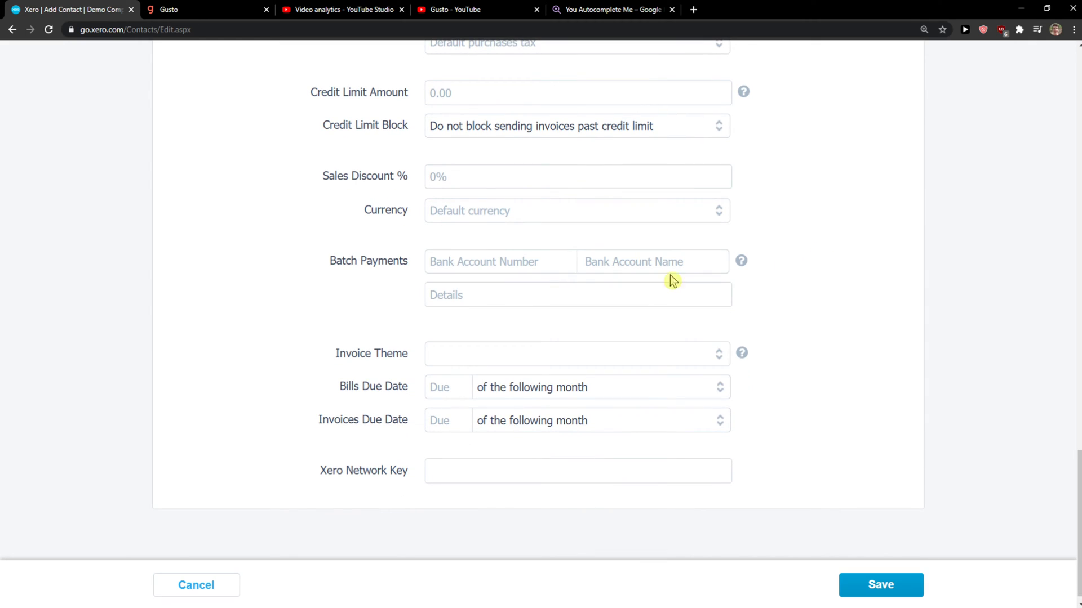
- Check the invoice theme options and save the Company 999 contact
scroll("down", 3)
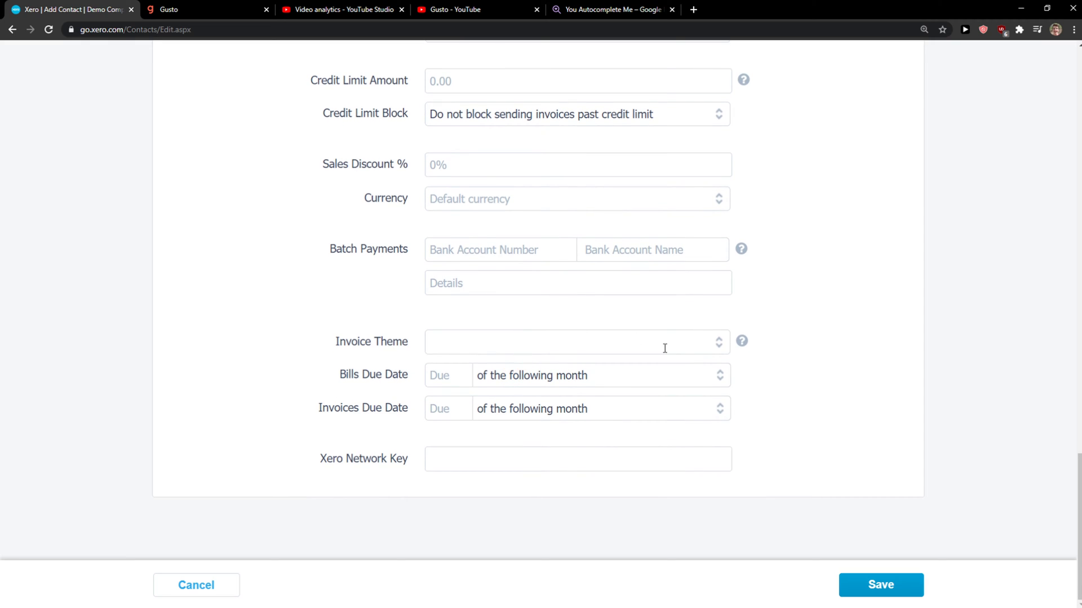
left_click(576, 341)
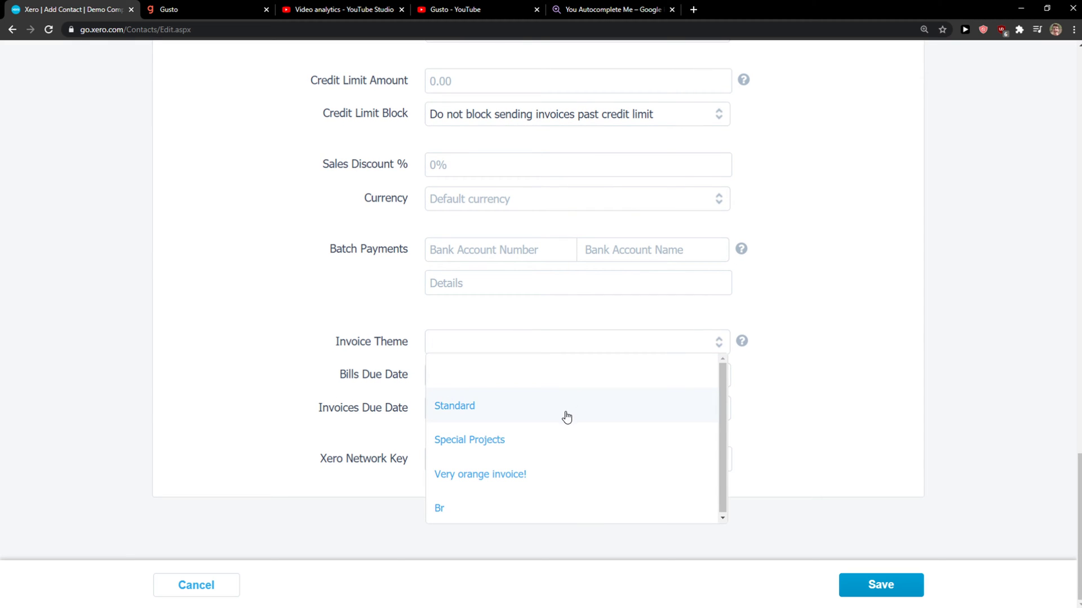
mouse_move(568, 438)
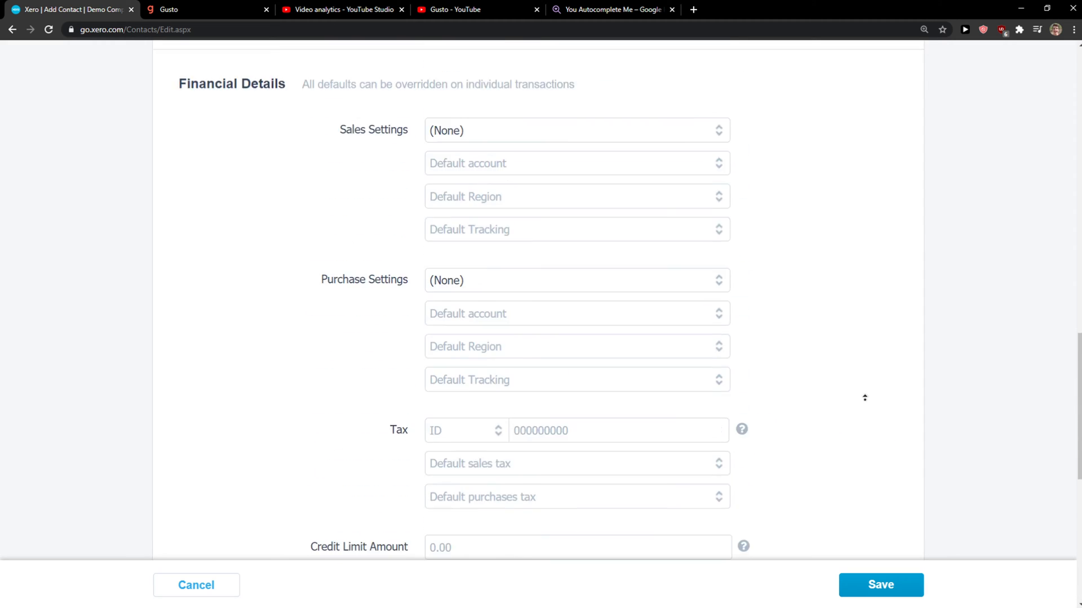
left_click(880, 585)
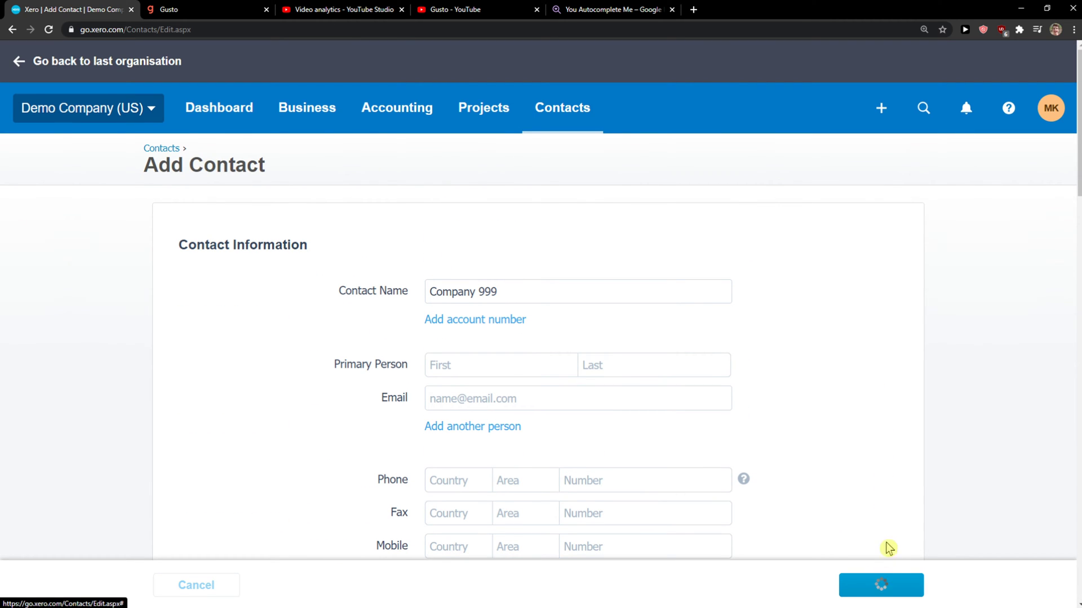
- Confirm the save, browse the 23 supplier contacts, and start a new purchase bill
left_click(880, 585)
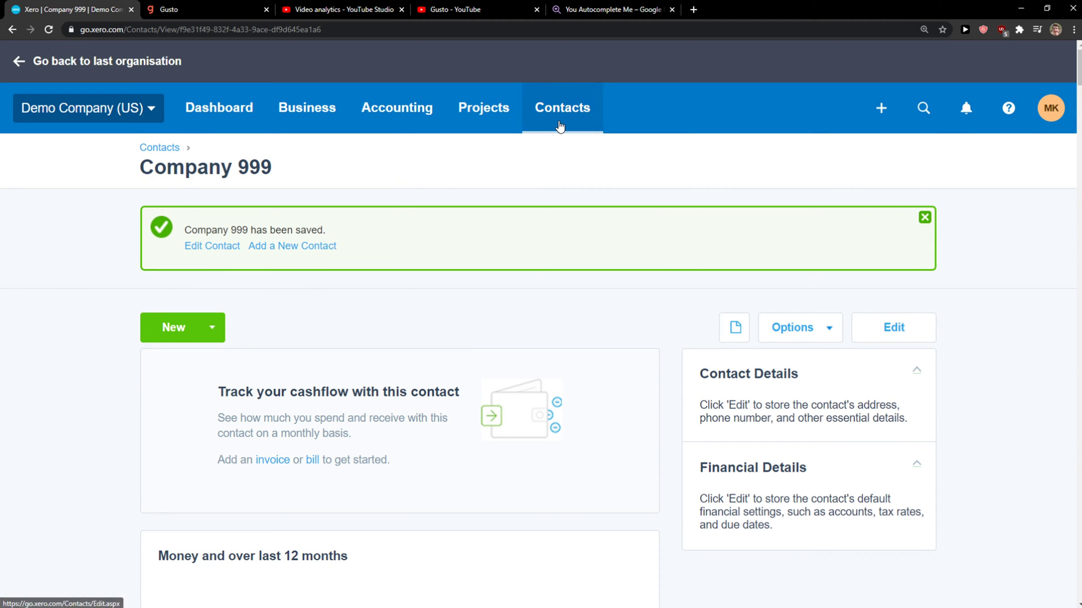
left_click(561, 108)
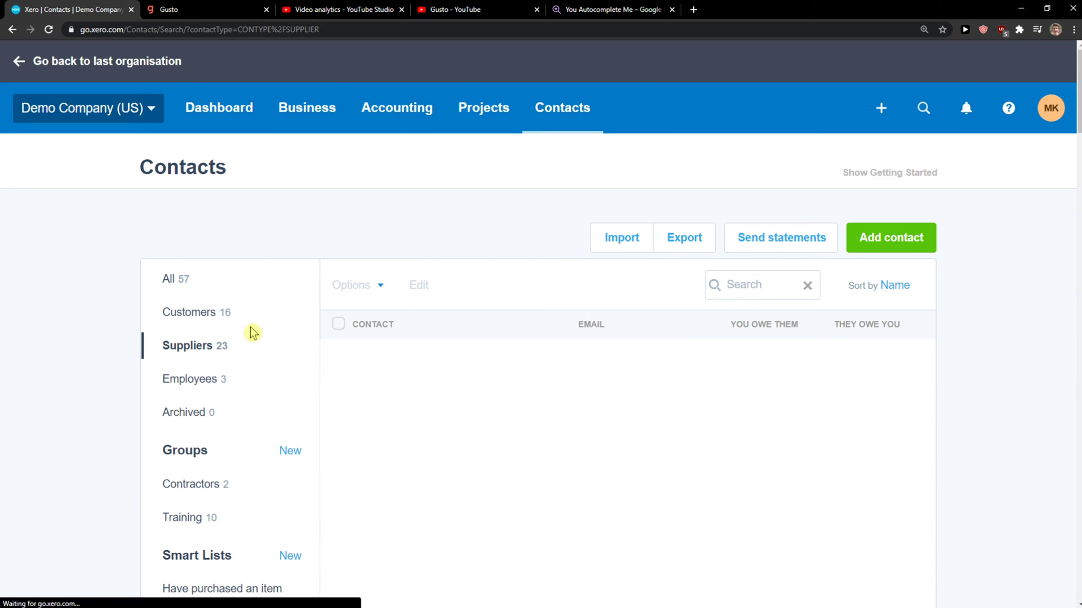
scroll("down", 3)
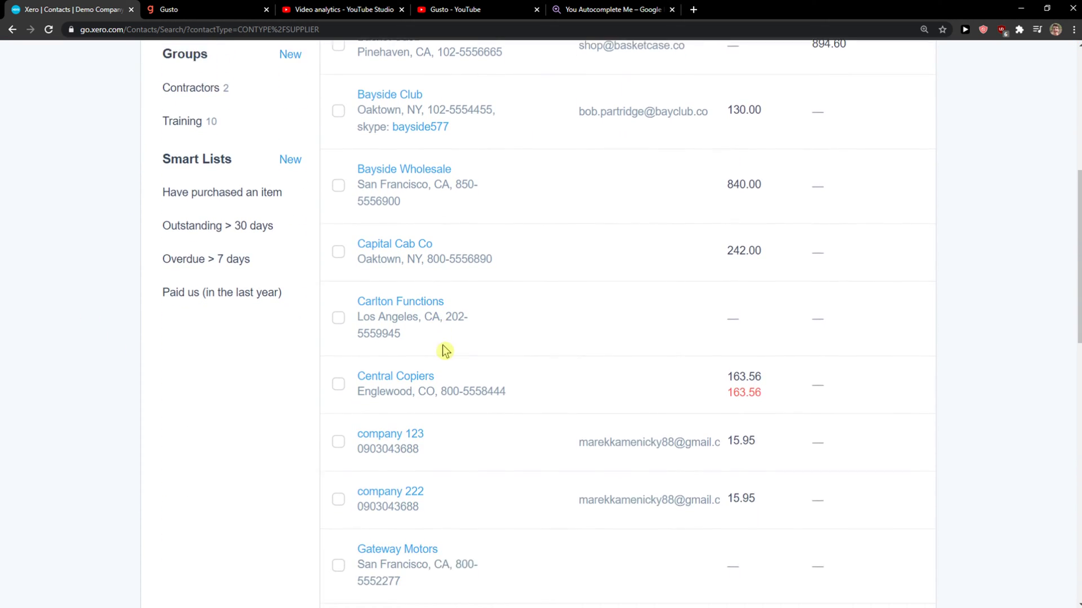
scroll("down", 3)
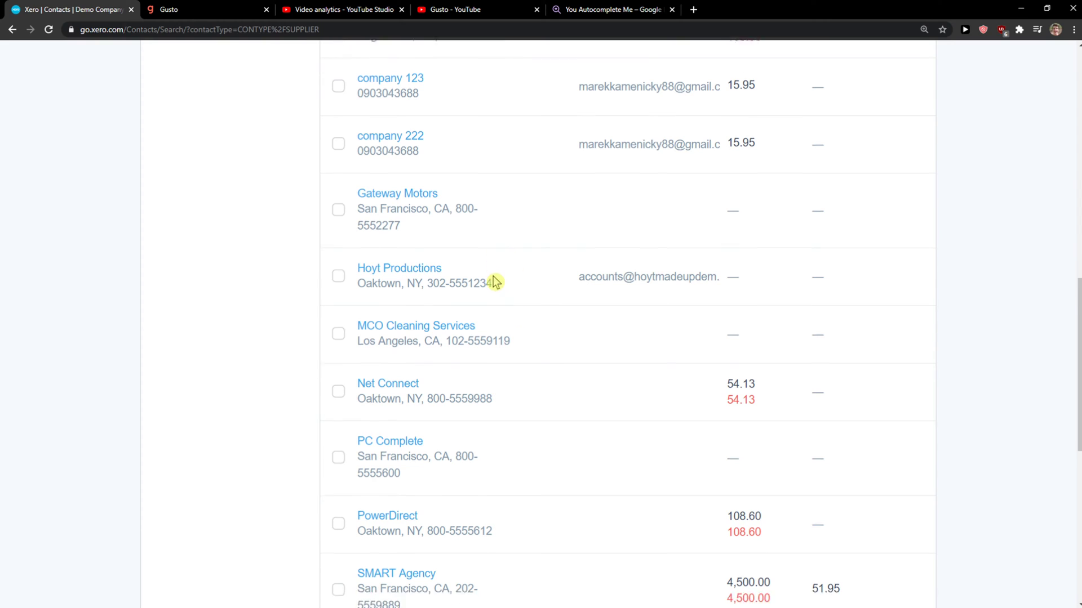
scroll("down", 3)
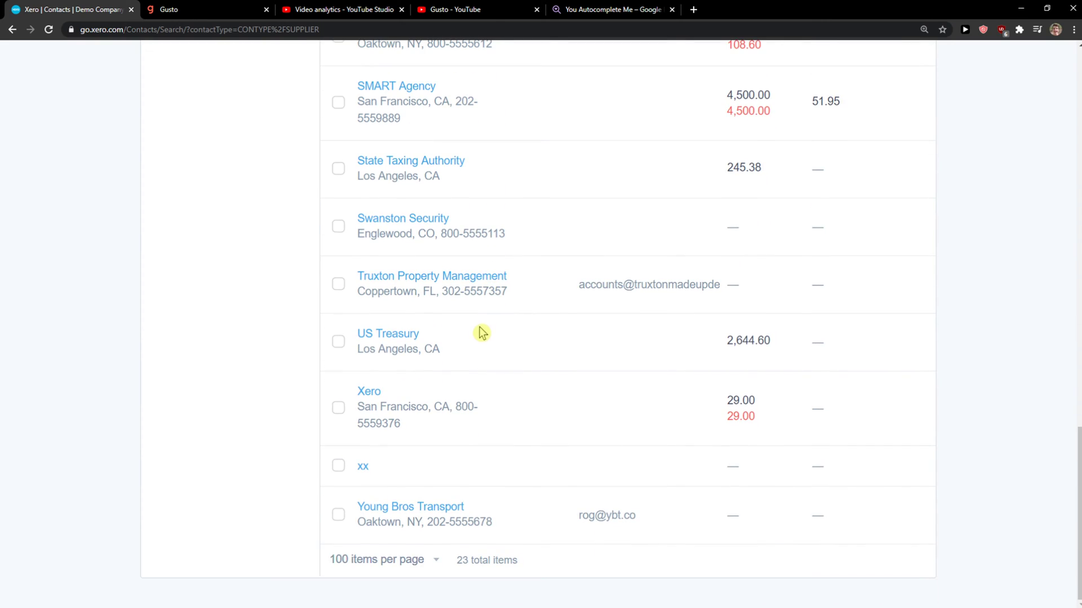
scroll("up", 3)
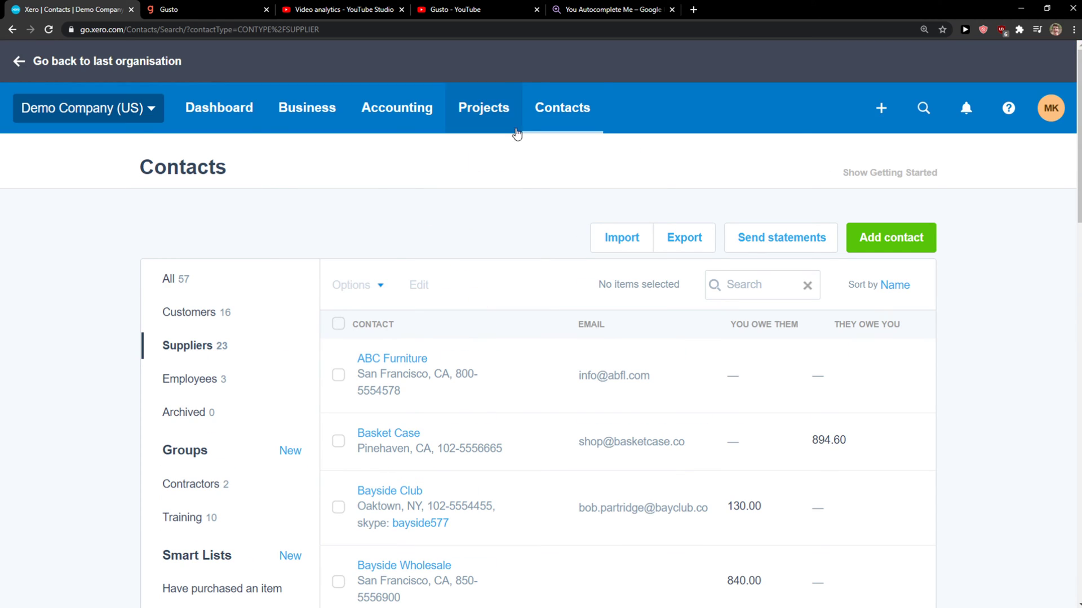
left_click(881, 108)
type("c")
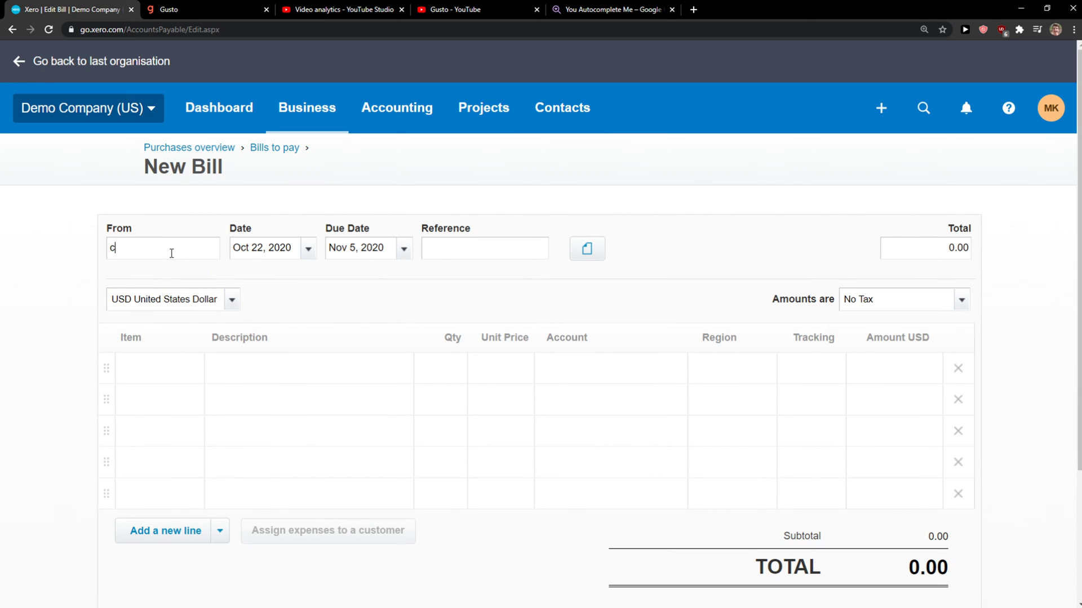
- Set Company 999 as the new bill's supplier
type("ompany")
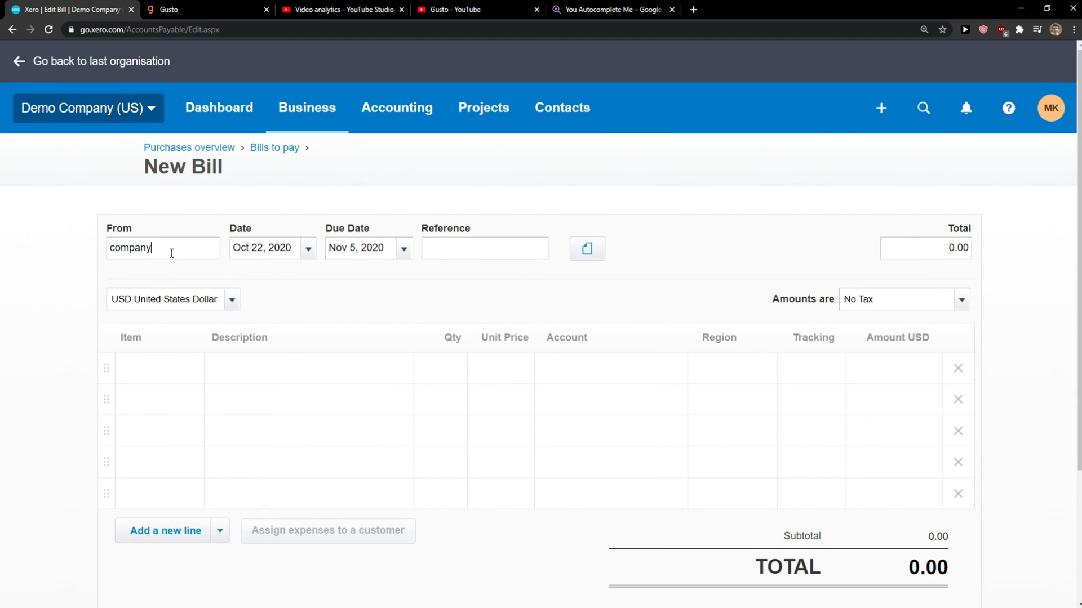
type("company")
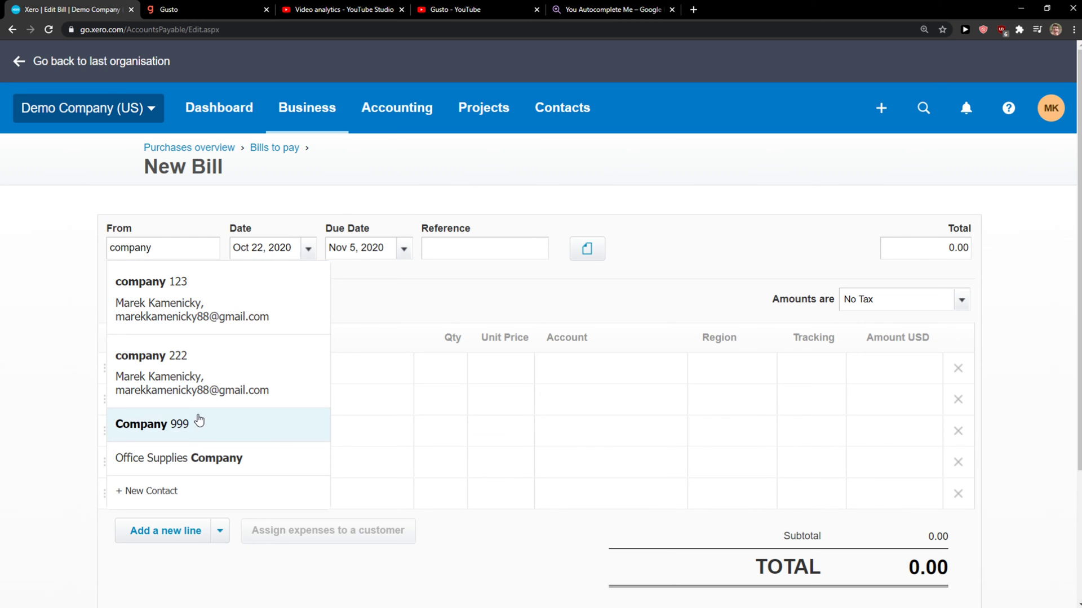
left_click(151, 424)
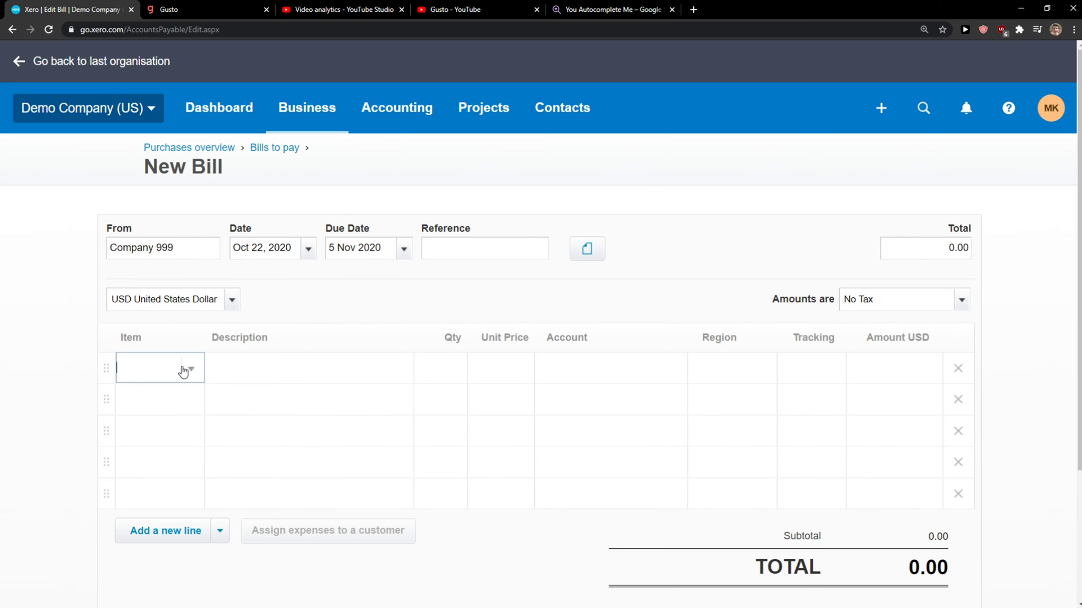
- Add the GB3-White golf ball 3-pack line, approve the 12.00 bill, and return to Suppliers
left_click(160, 368)
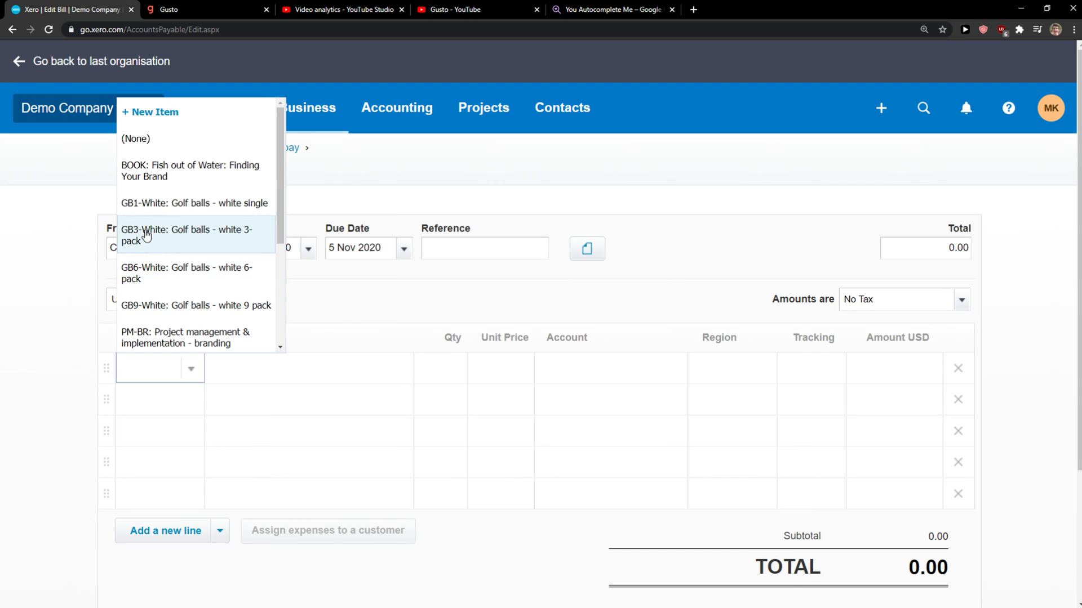
left_click(184, 236)
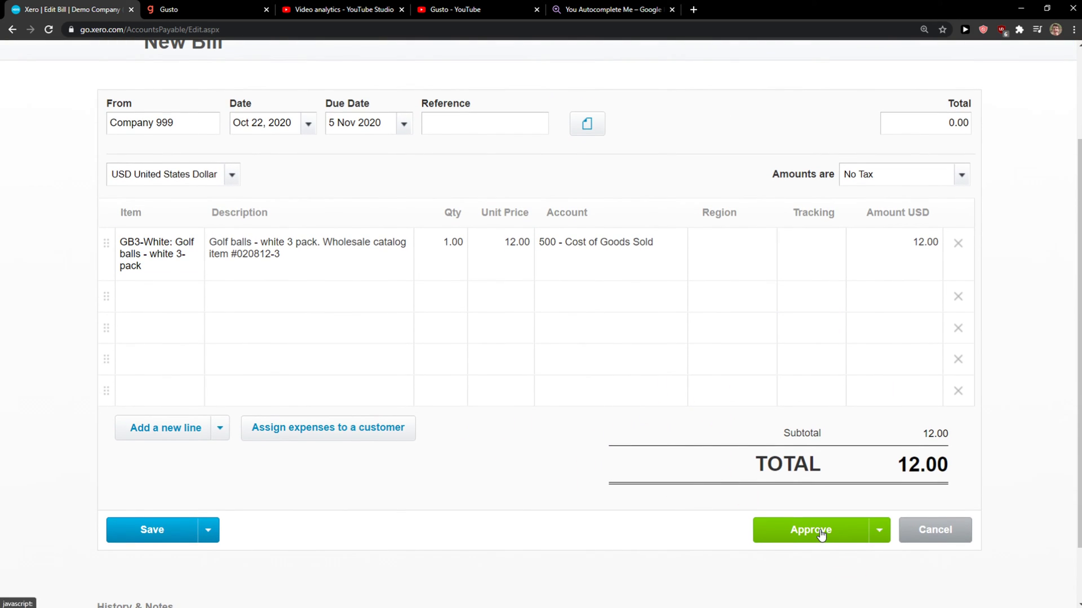
left_click(811, 530)
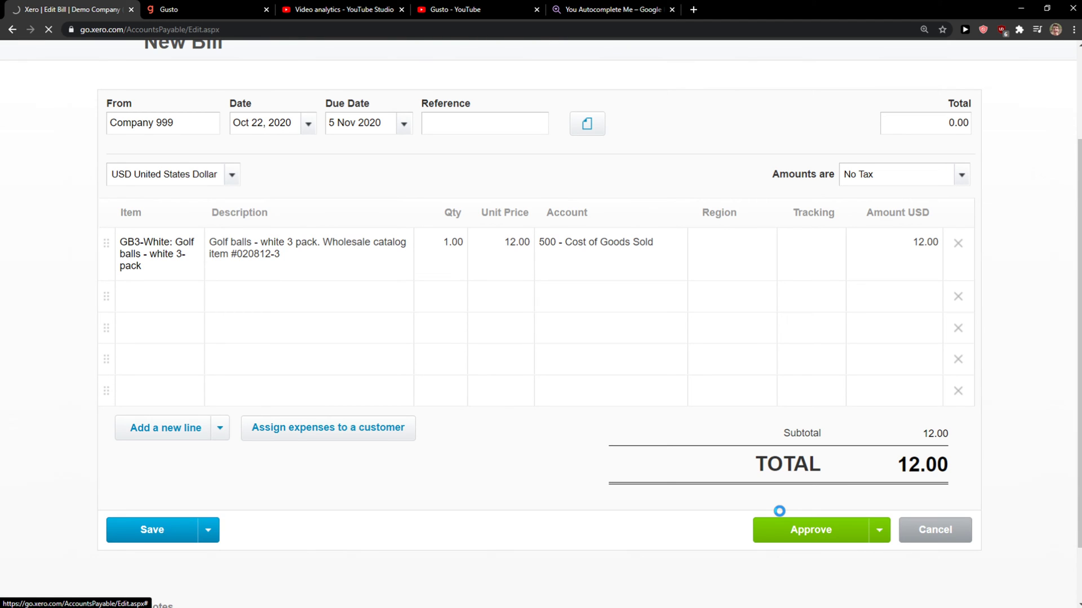
left_click(811, 530)
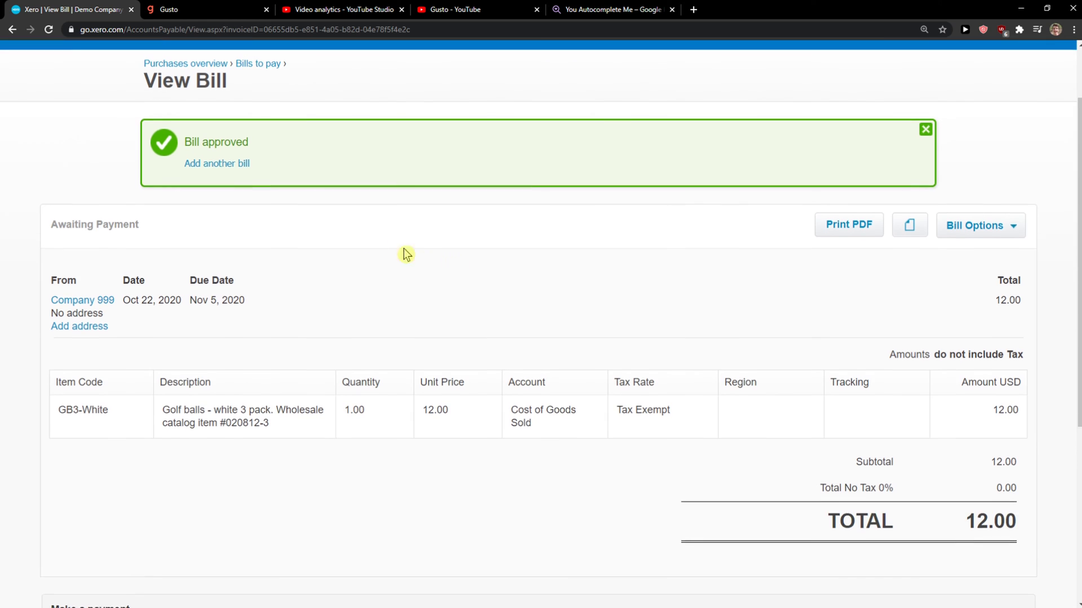
left_click(562, 107)
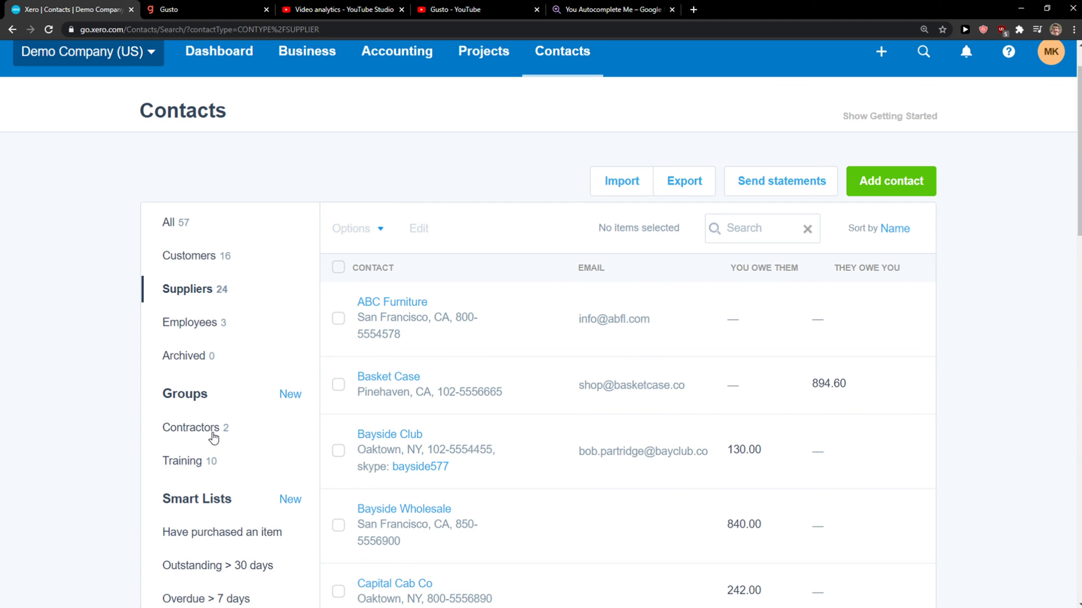
- Scroll the Suppliers list to find Company 999 owing 12.00, then back to the top
scroll("down", 3)
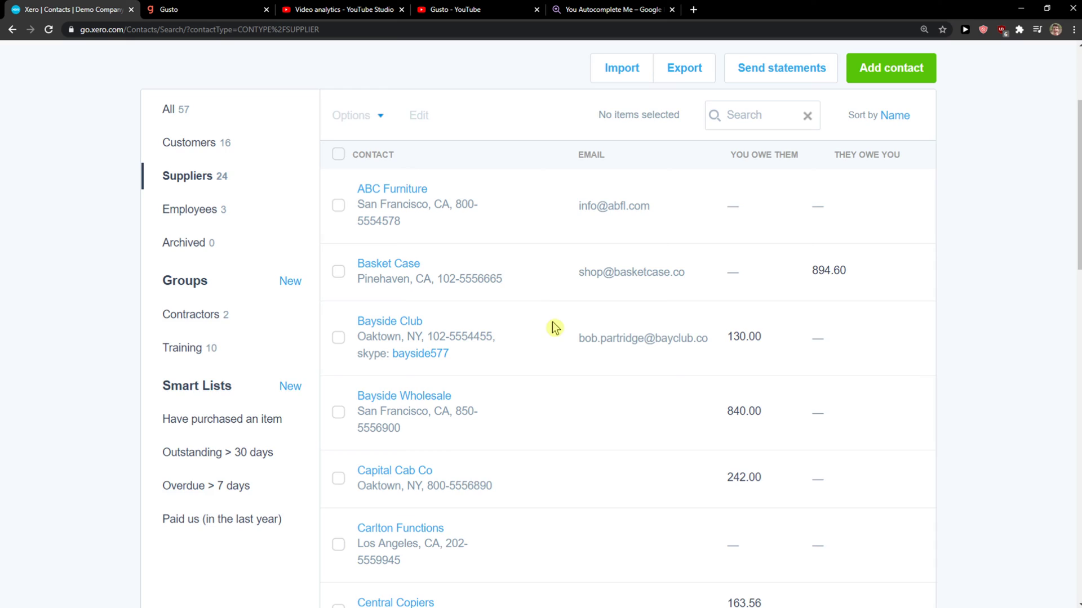
scroll("down", 3)
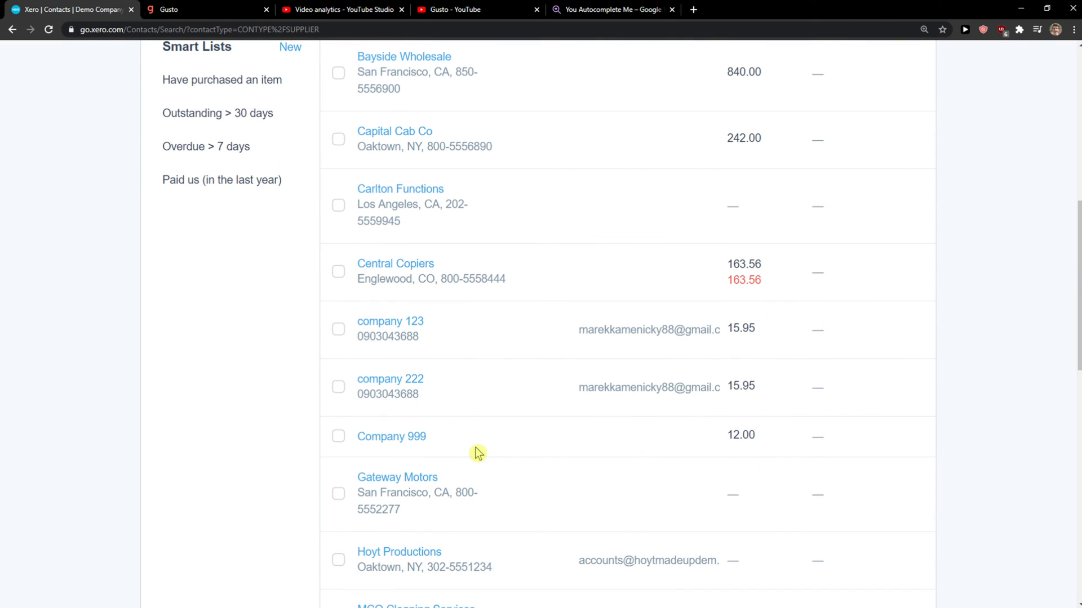
double_click(391, 436)
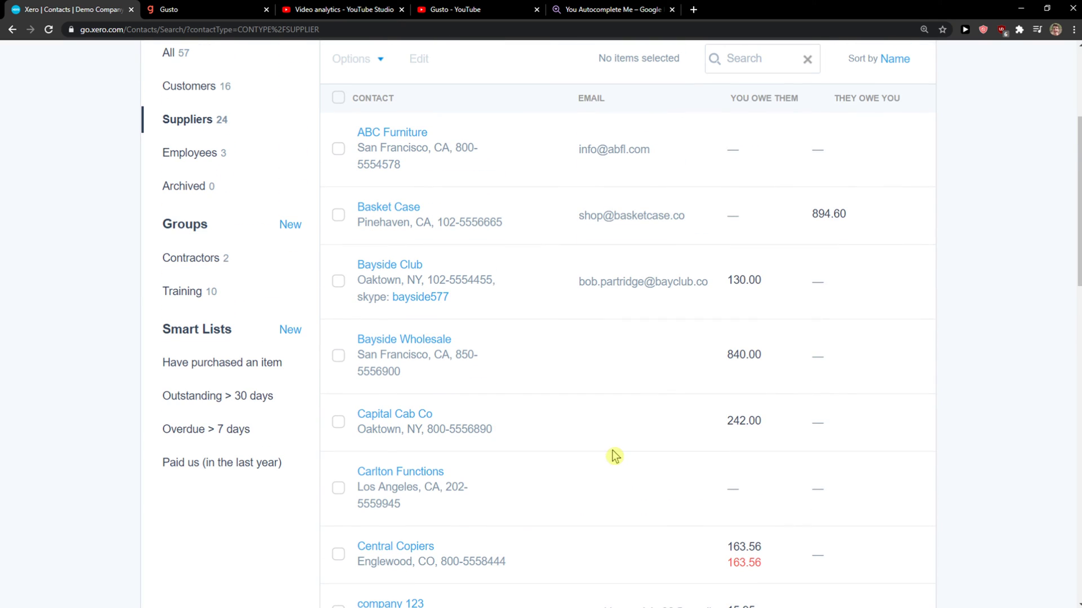
scroll("down", 3)
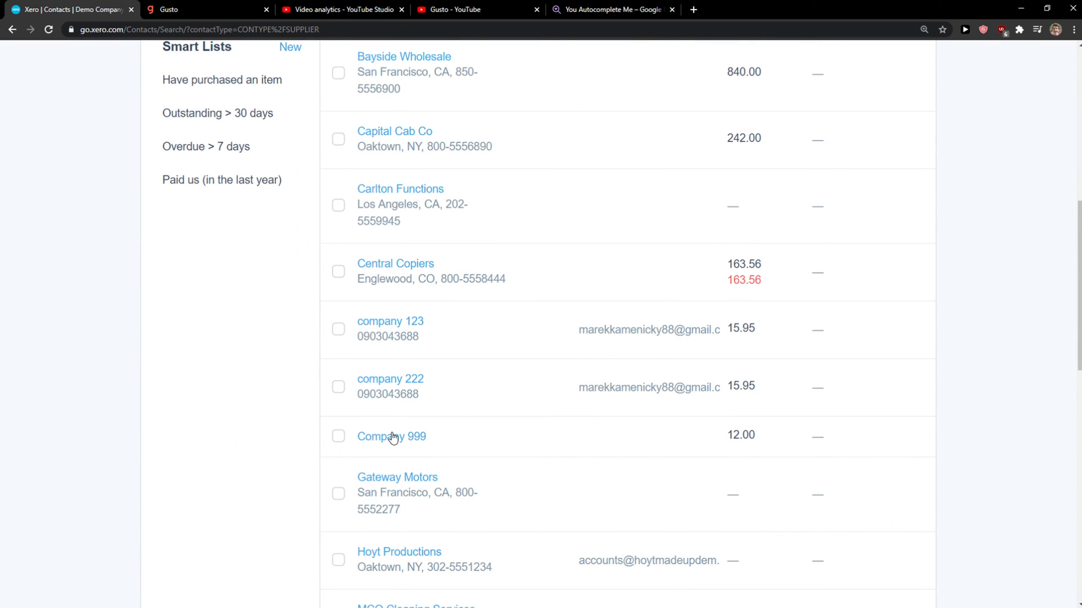
mouse_move(497, 448)
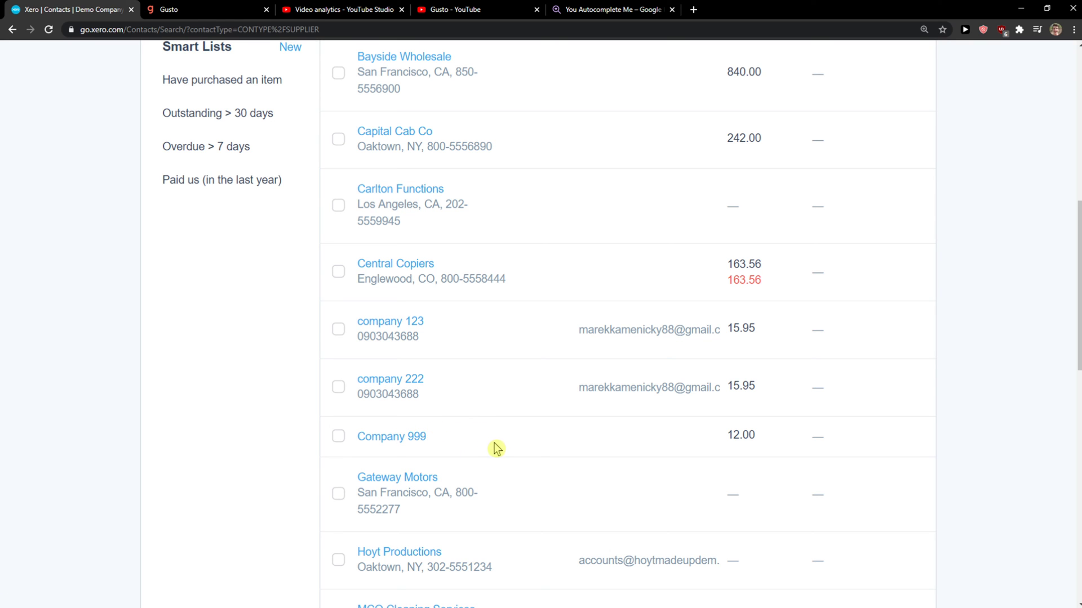
scroll("up", 3)
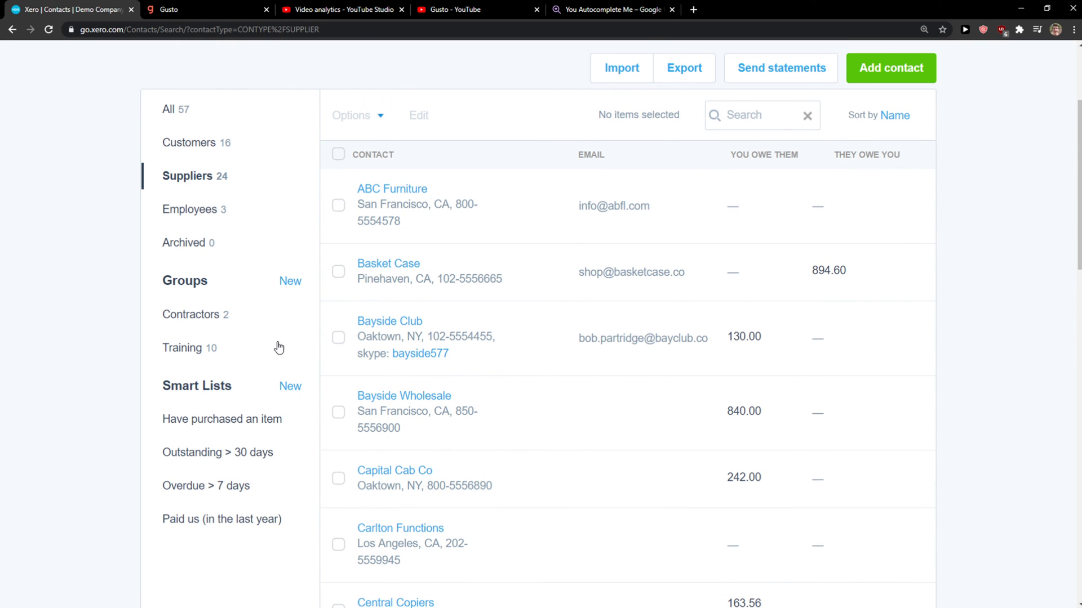
mouse_move(302, 229)
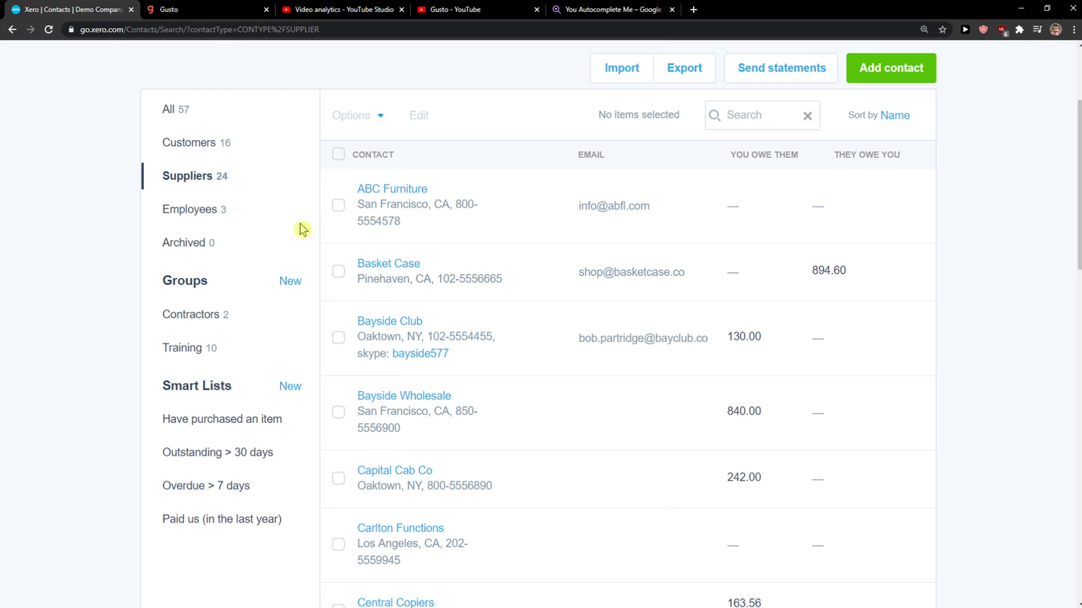